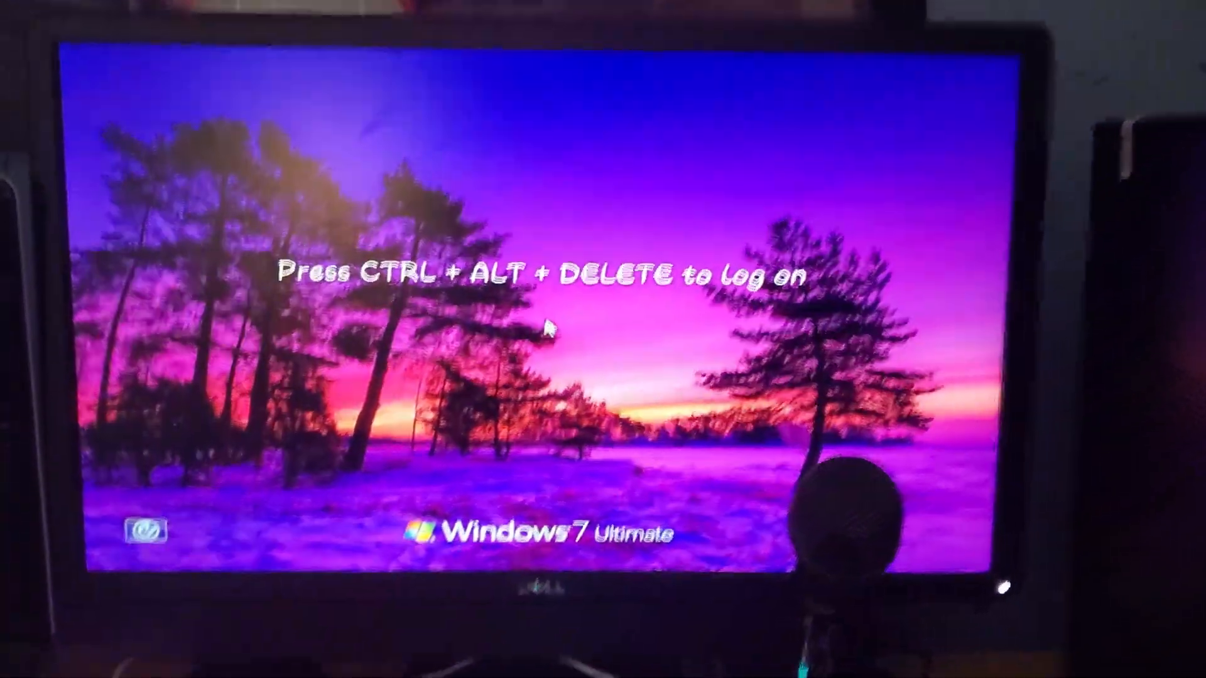
Bring up the Windows logon screen with Ctrl+Alt+Delete
key(ctrl+alt+delete)
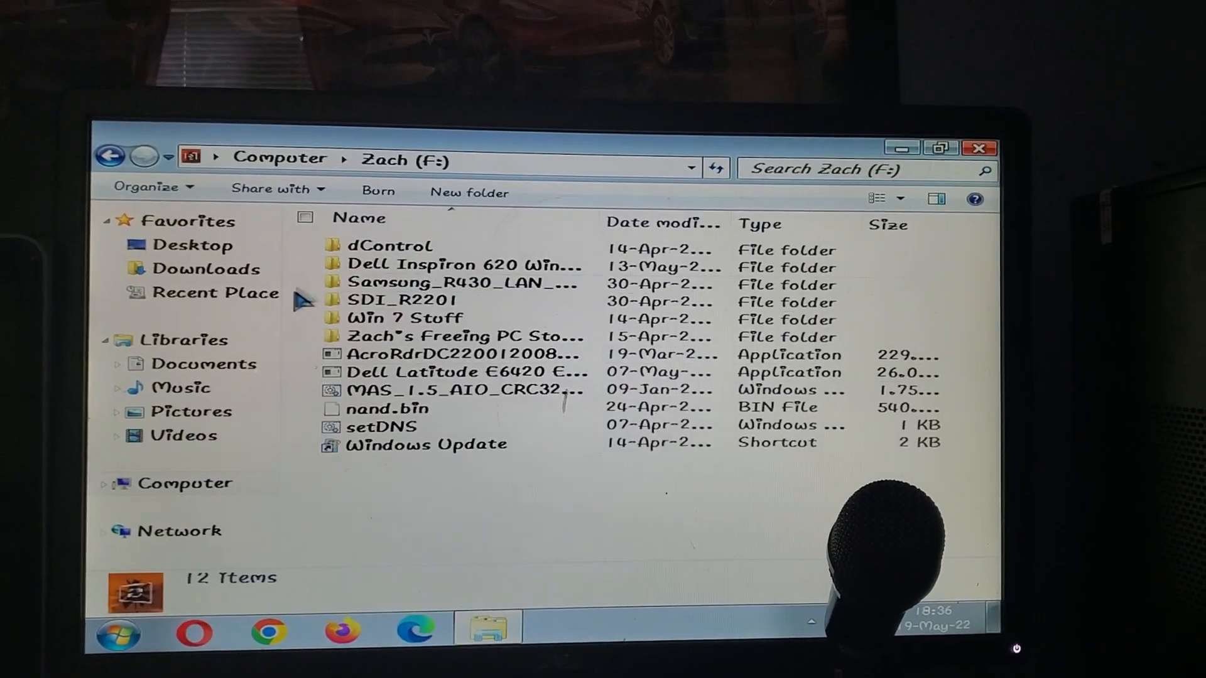
Launch Device Manager from Start search 'de' and check the audio controller lacking a driver
double_click(465, 265)
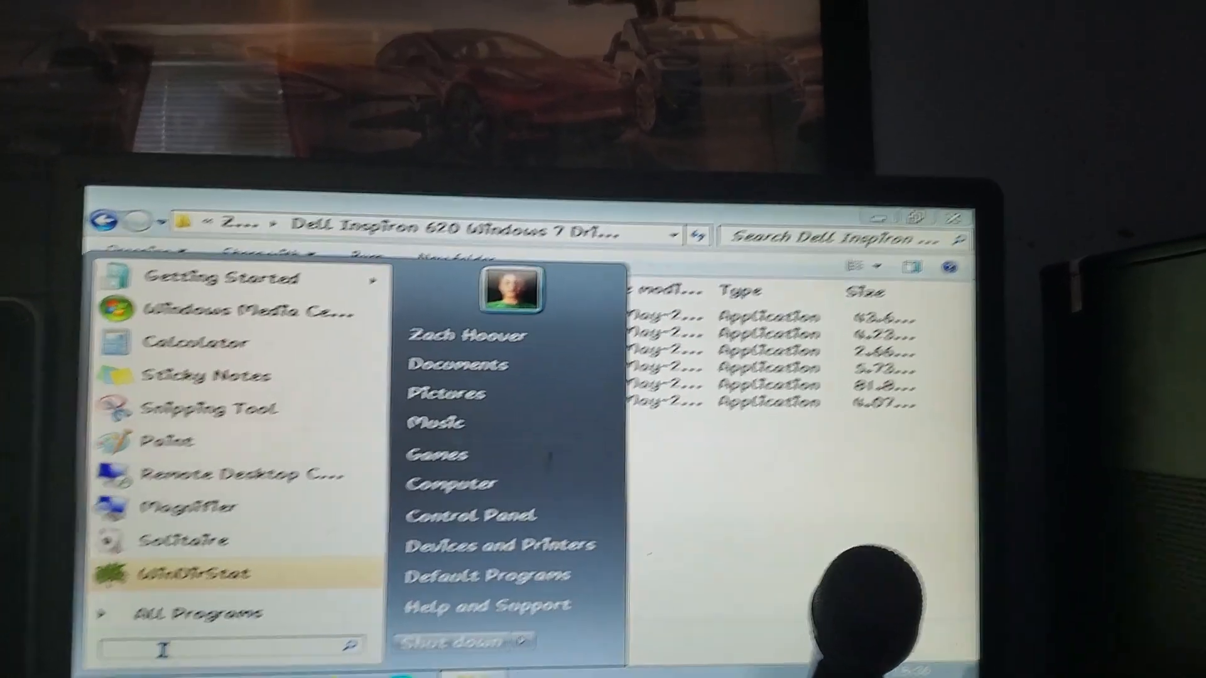
text(de)
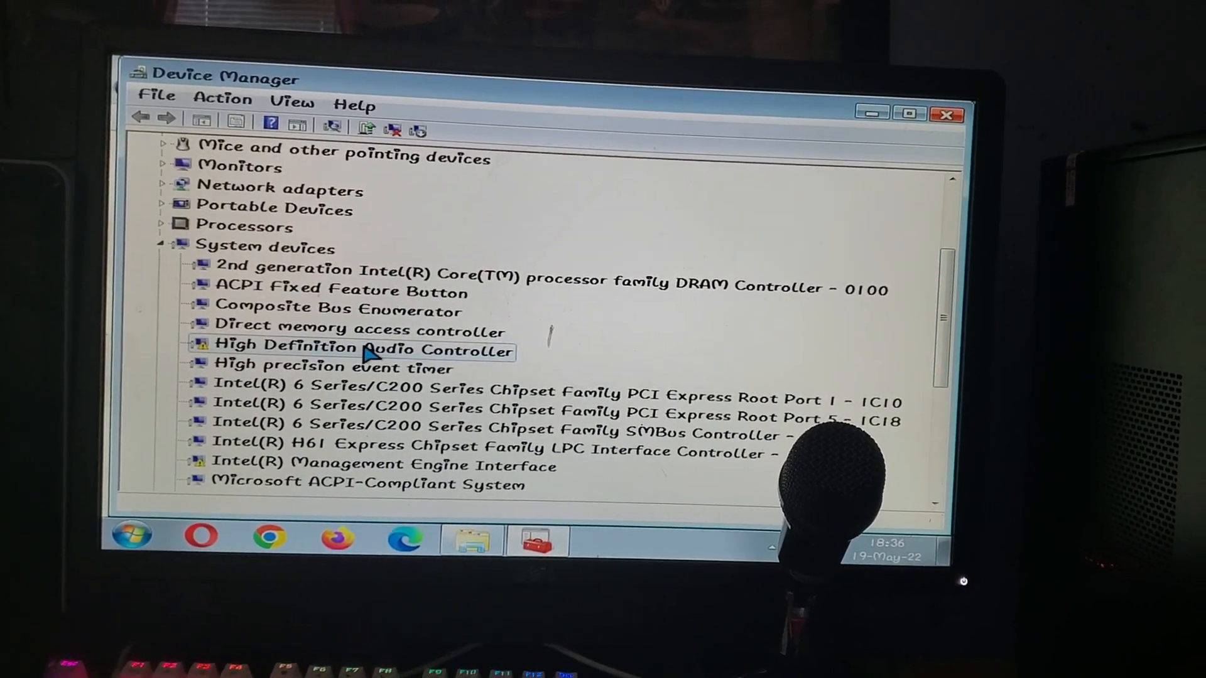
click(384, 467)
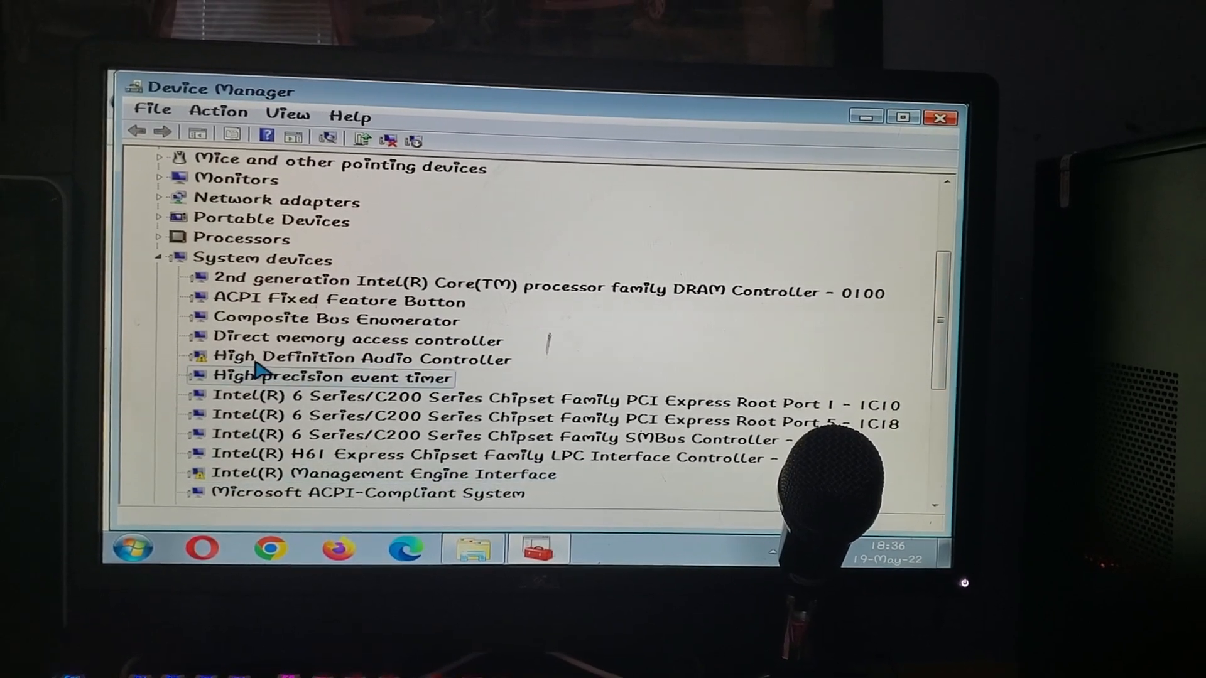
click(362, 358)
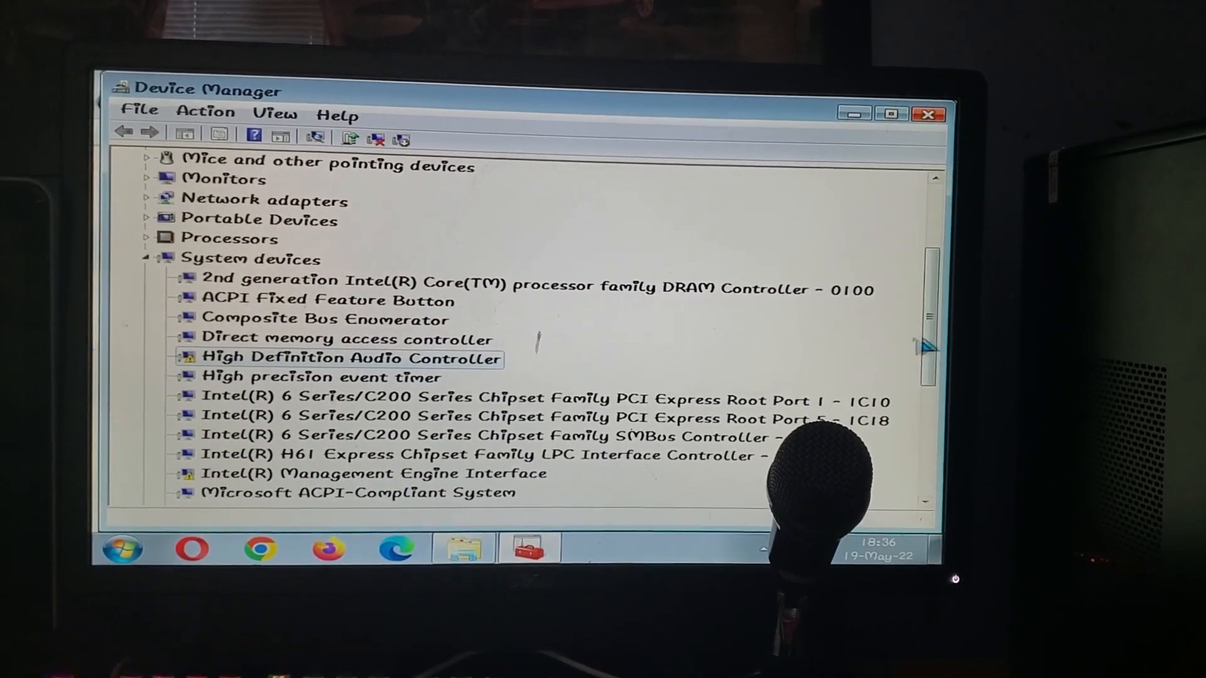
Expand Display adapters and Keyboards to see what is installed, then return to the driver folder
scroll(up, 3)
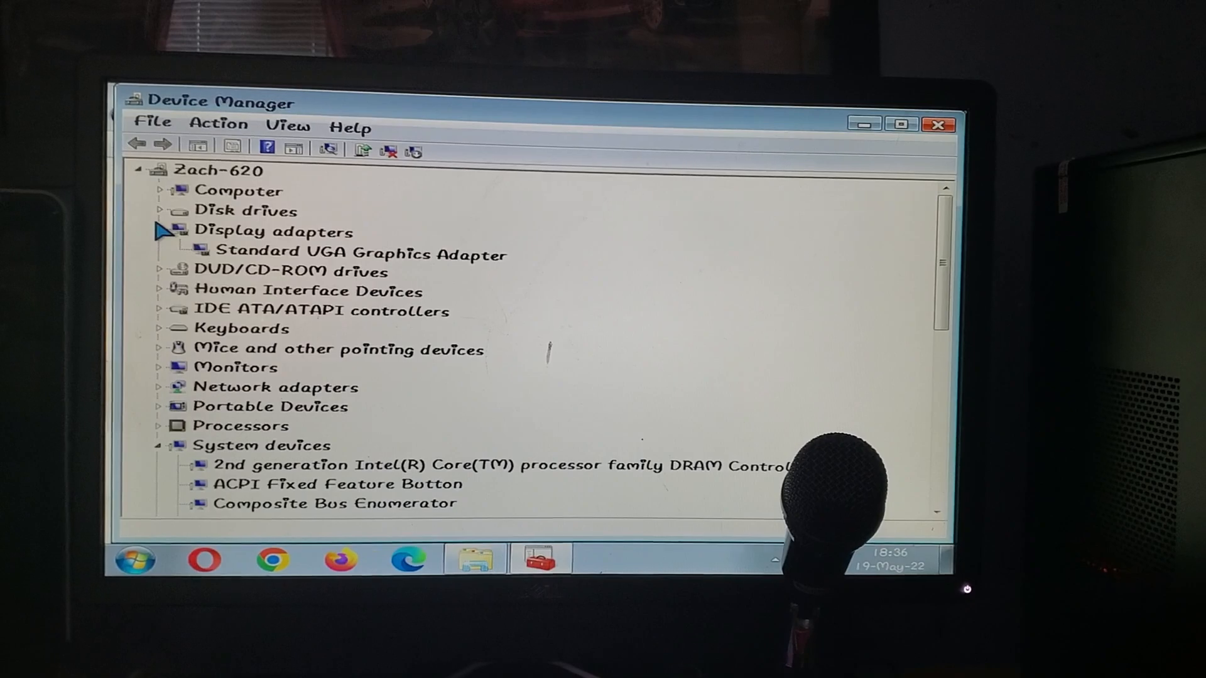
click(162, 291)
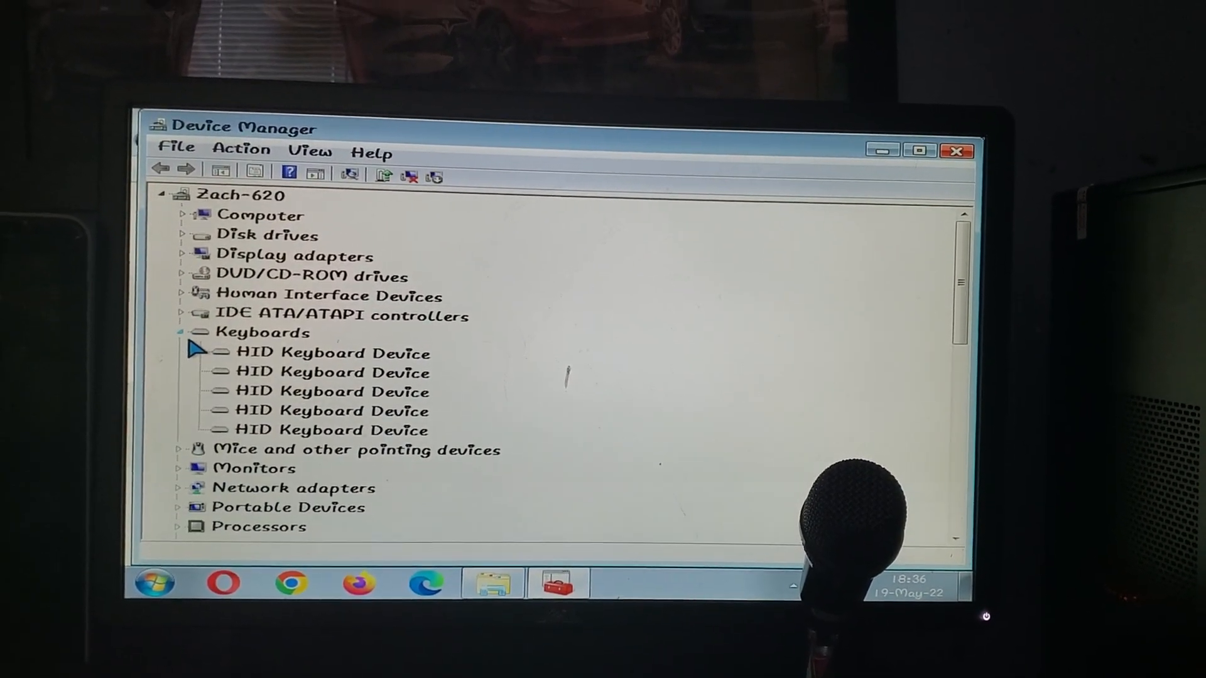
click(181, 315)
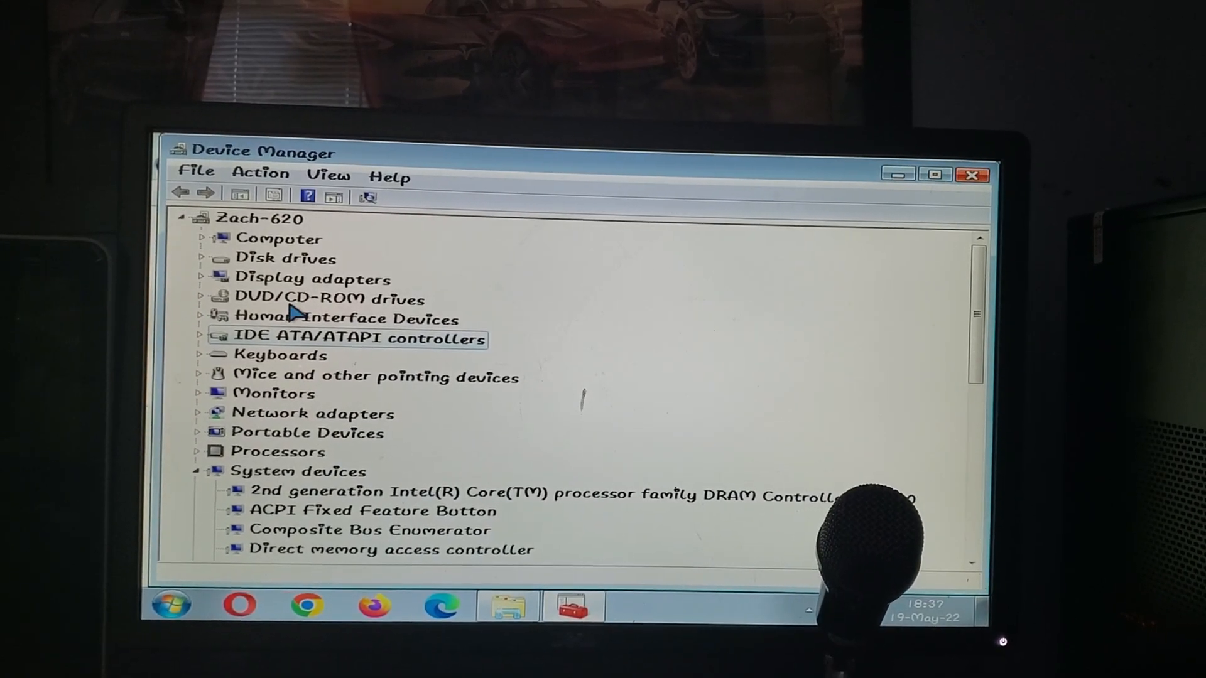
click(201, 471)
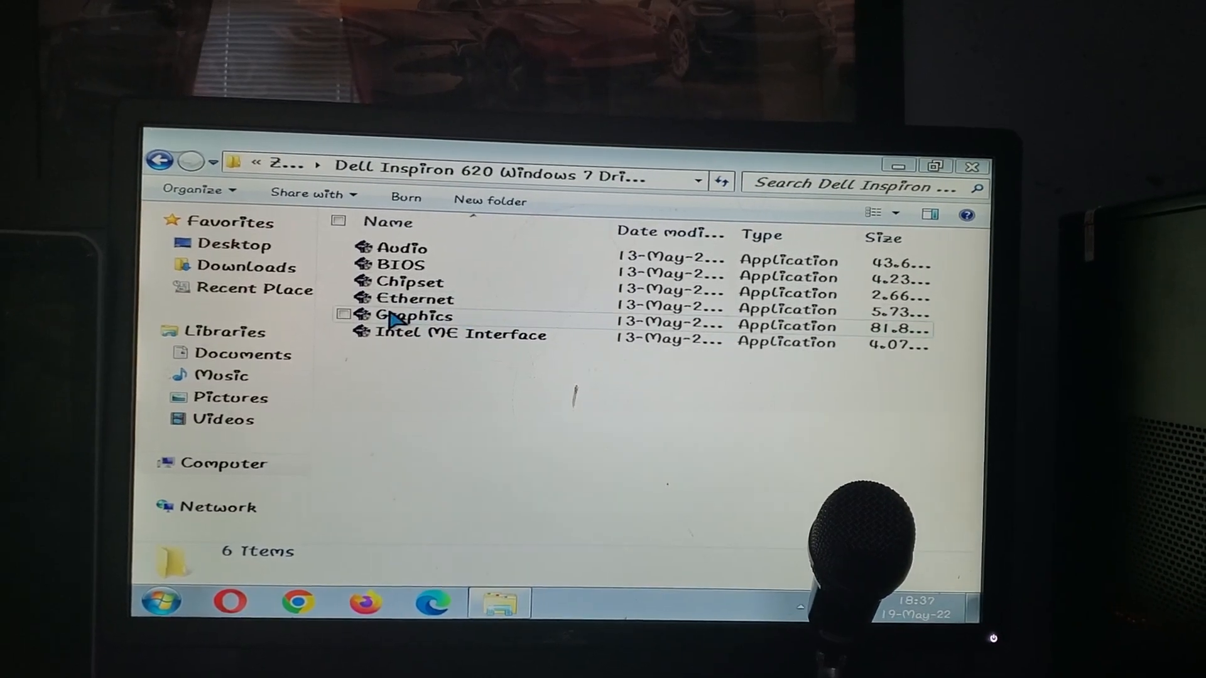
click(413, 318)
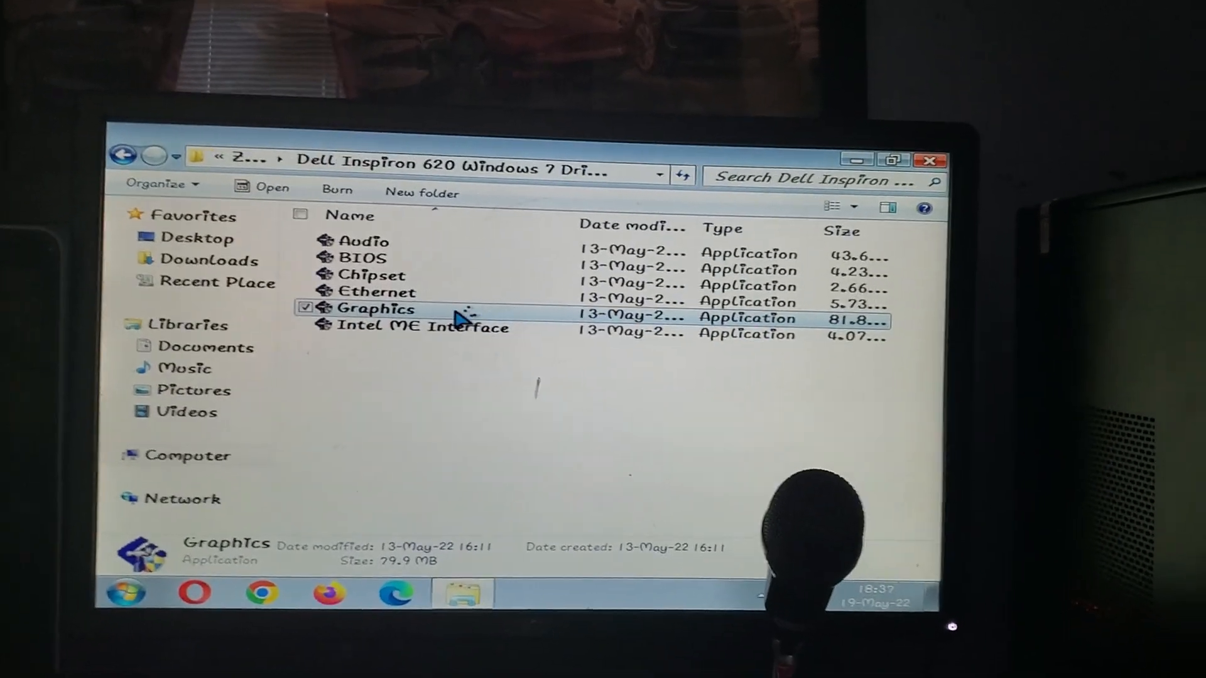
double_click(376, 308)
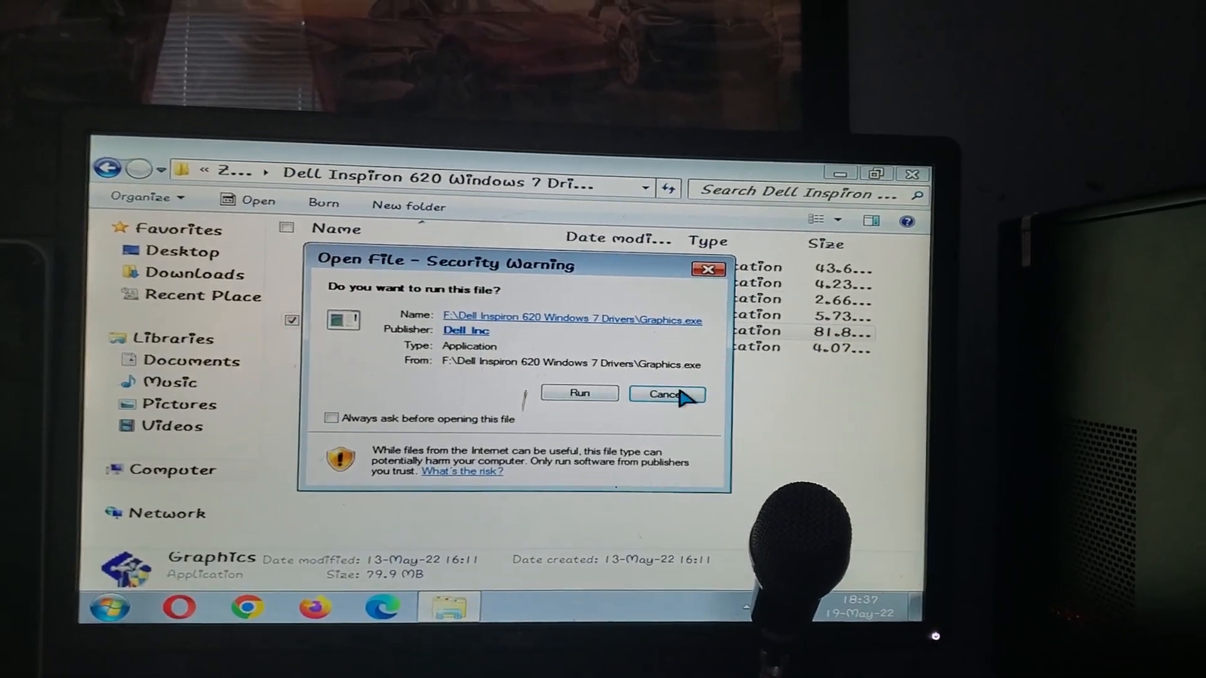
click(666, 393)
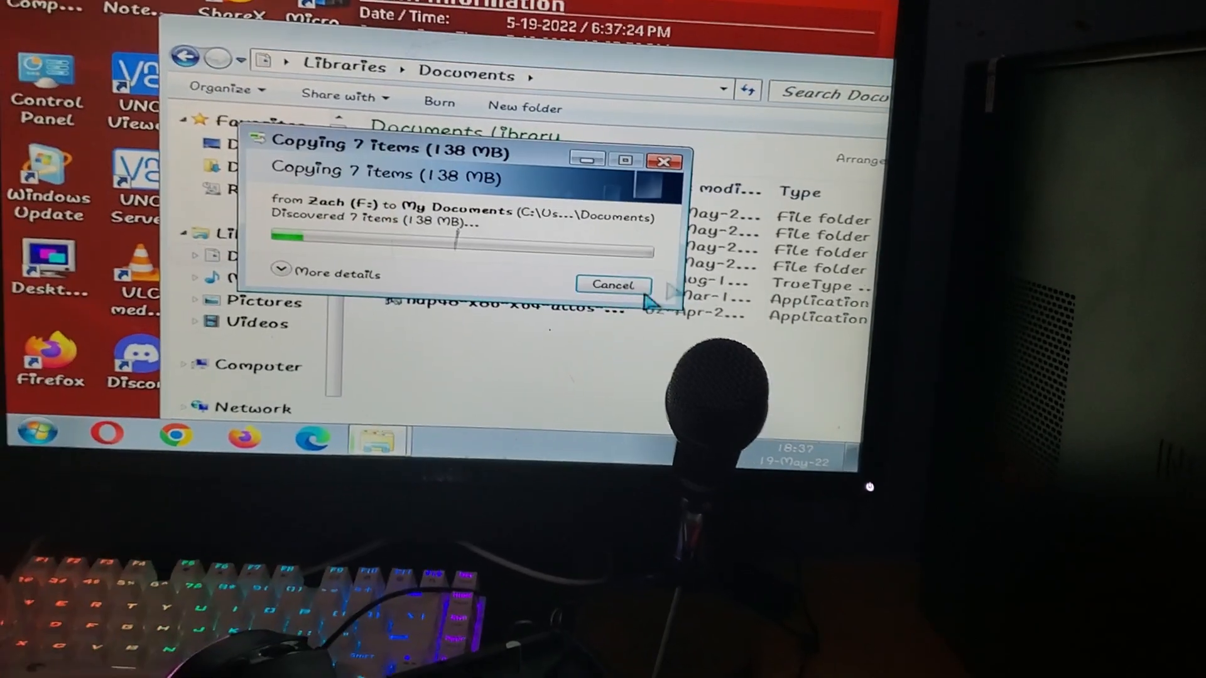
Merge the Dell Inspiron 620 driver folder into Documents and view its copied contents
click(327, 273)
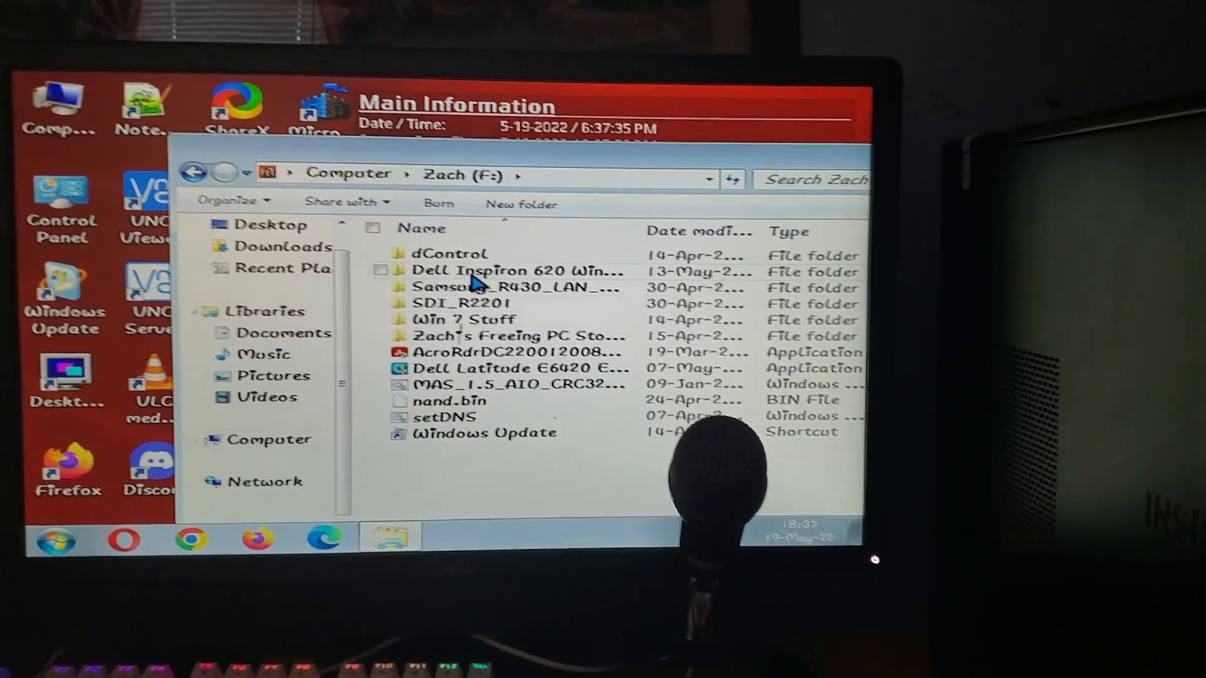
click(515, 271)
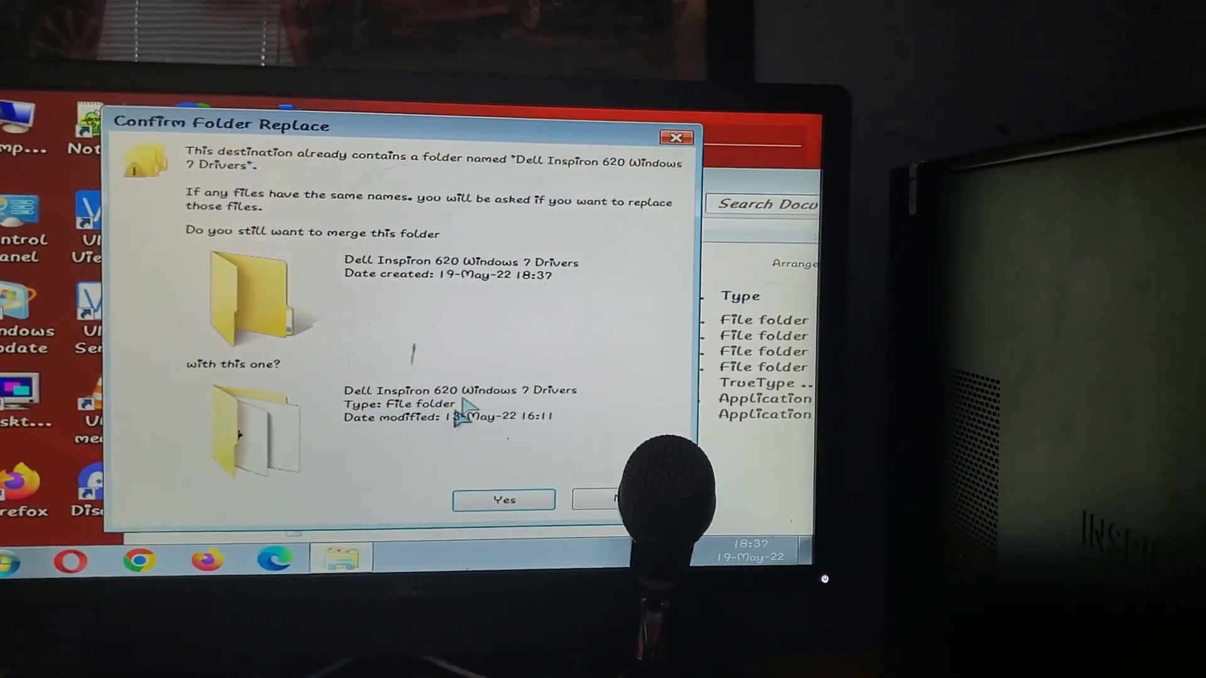
click(504, 500)
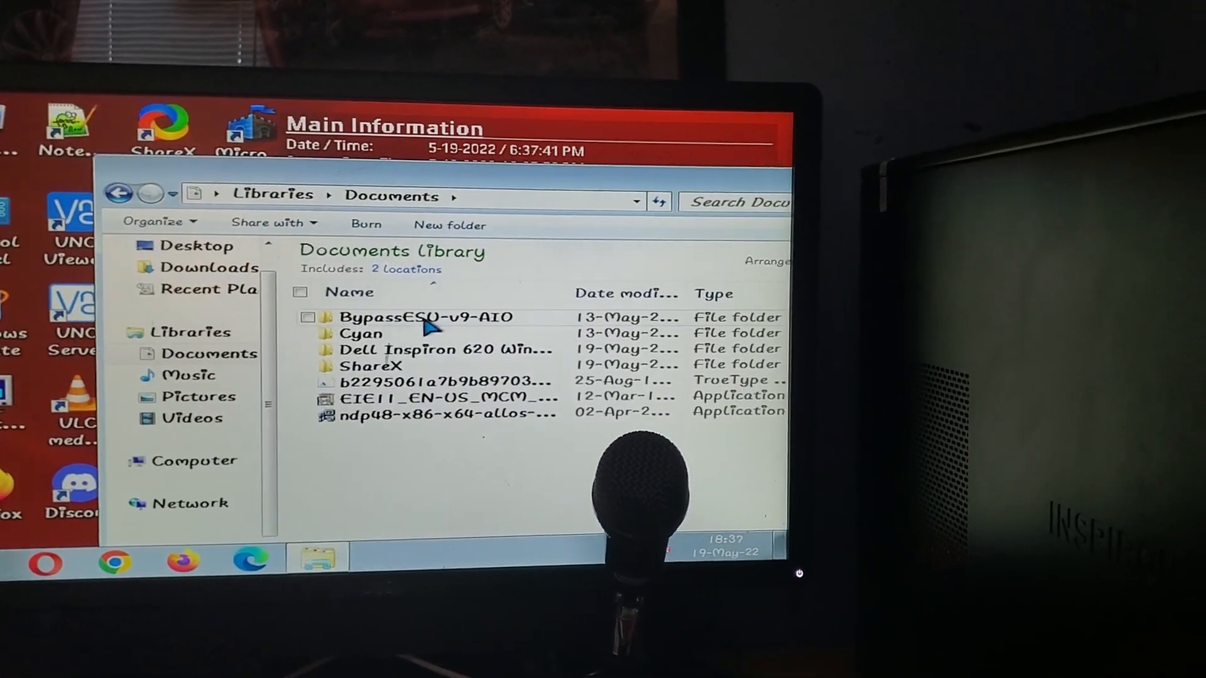
double_click(445, 348)
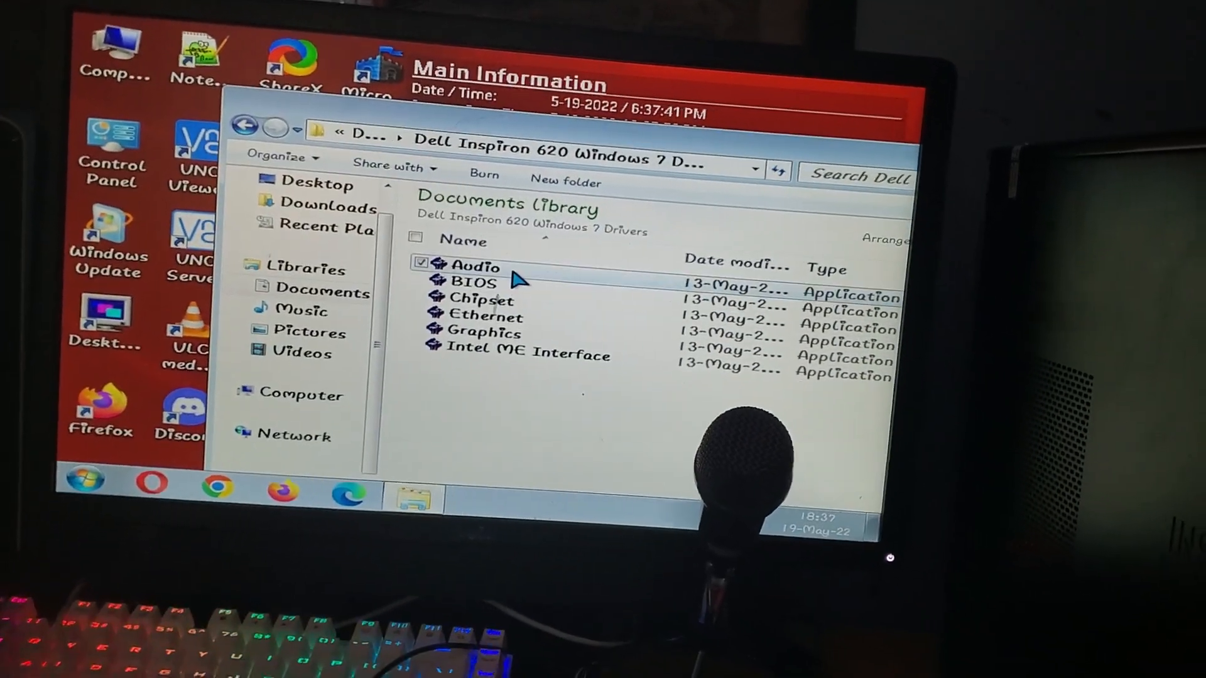
Launch the Audio and Graphics driver packages and proceed with their extraction
double_click(477, 266)
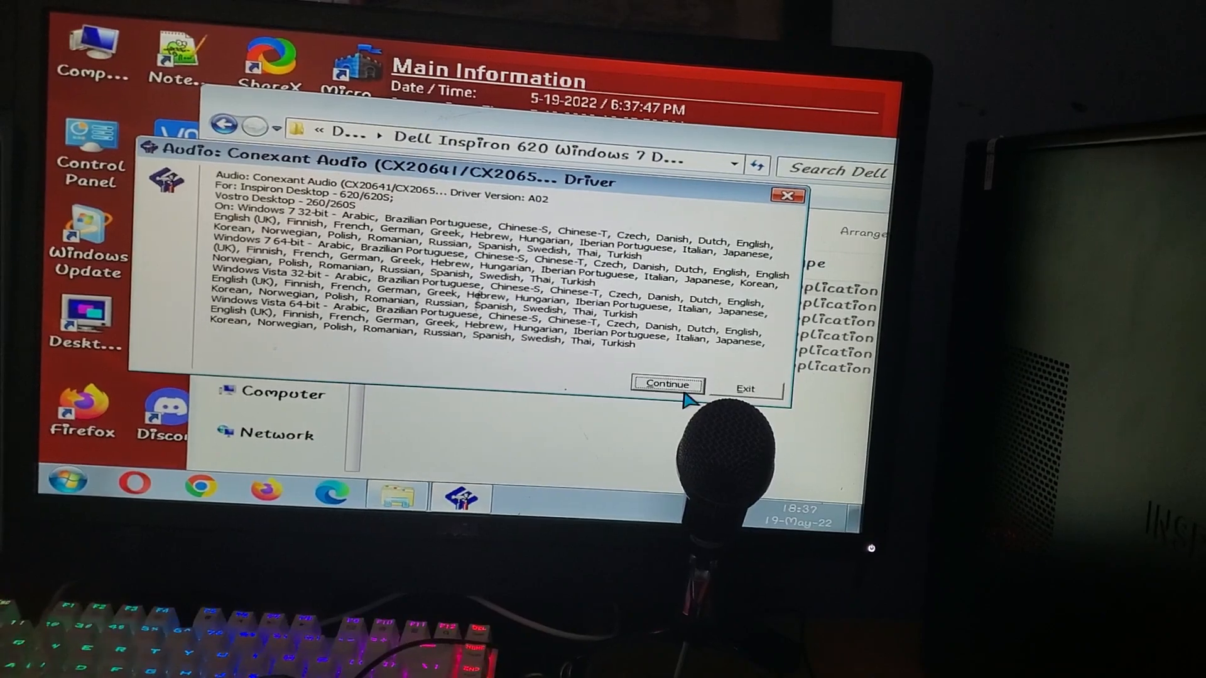
click(666, 385)
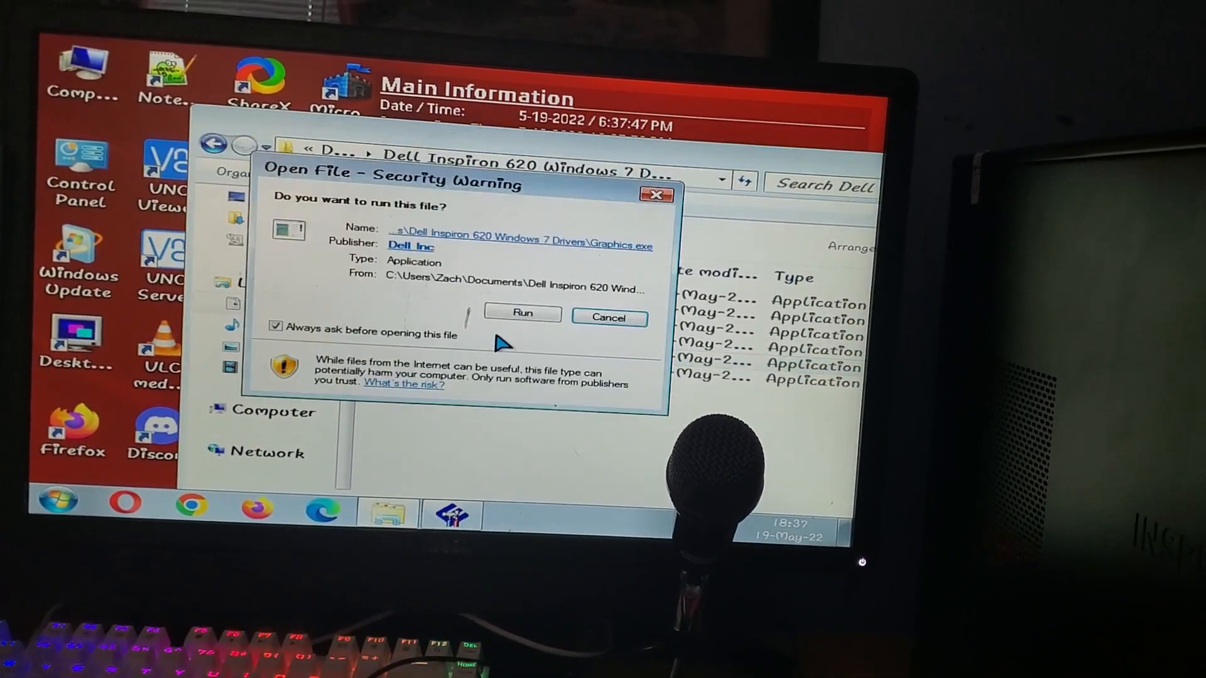
click(521, 313)
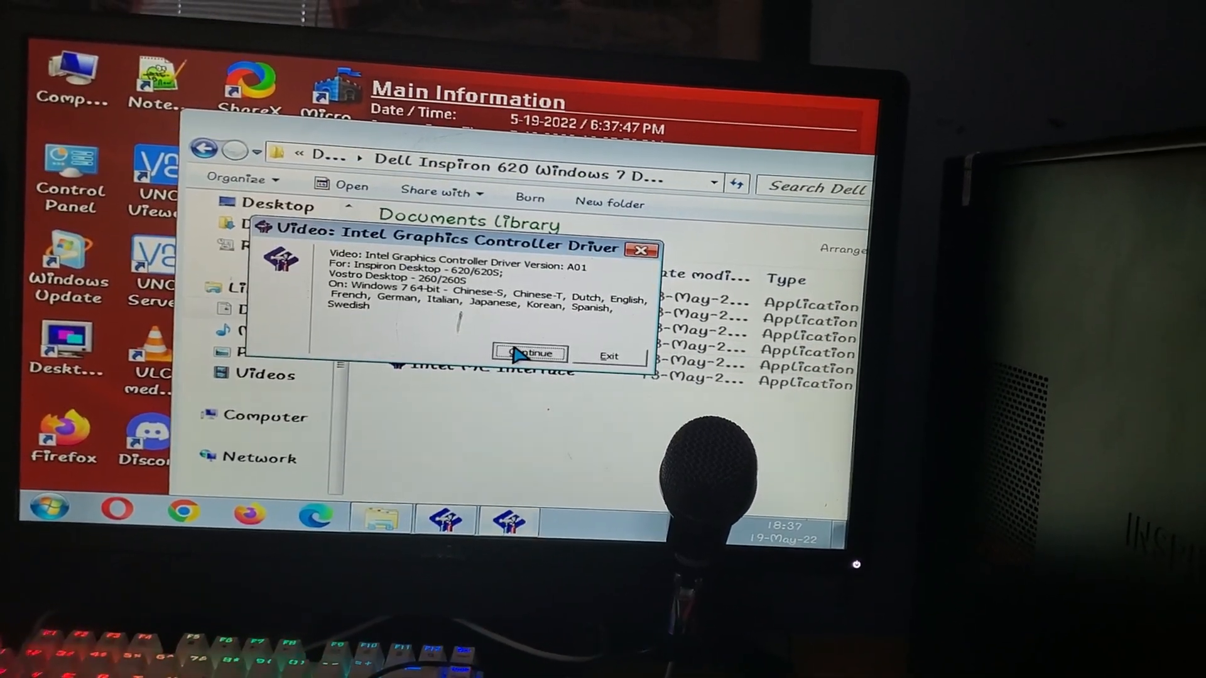
click(529, 354)
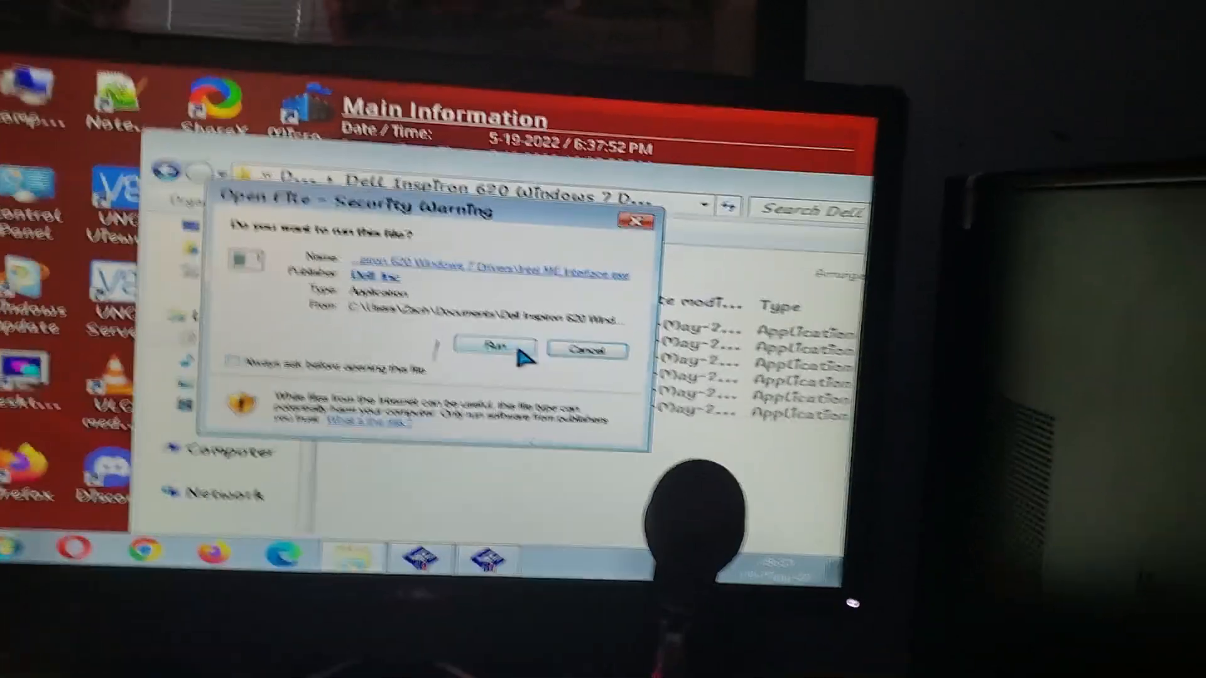
Run the Intel ME Interface package and unzip the graphics driver files to C:\dell\drivers
click(496, 346)
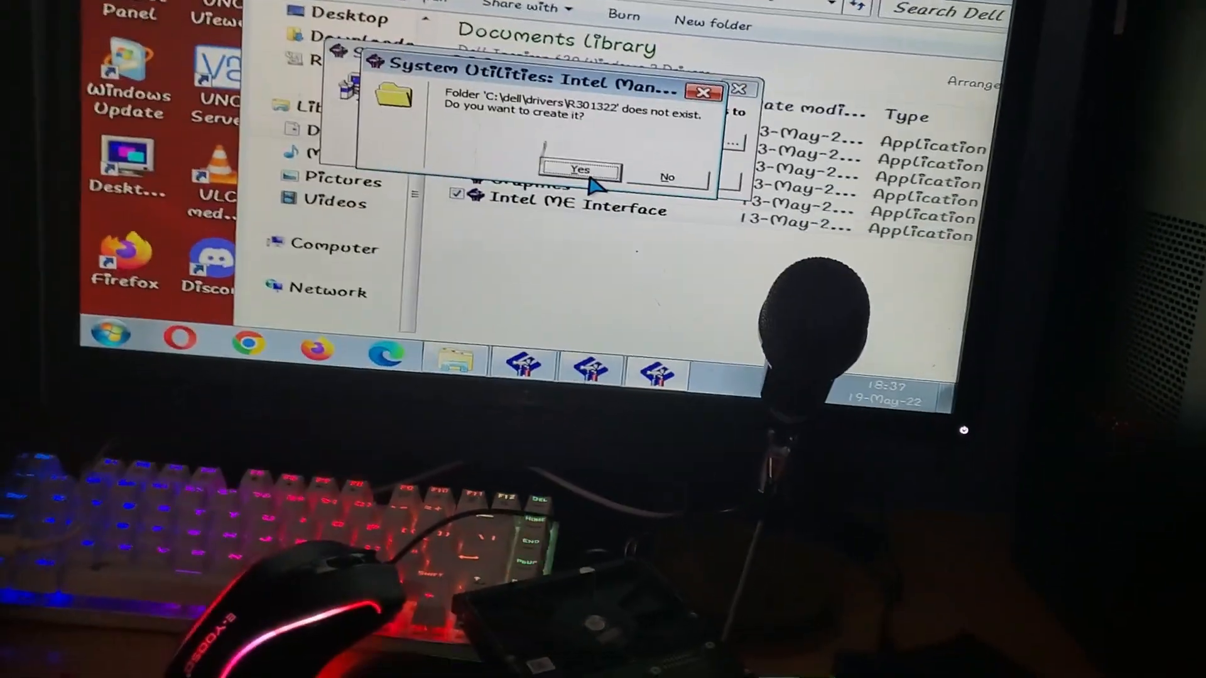
click(577, 169)
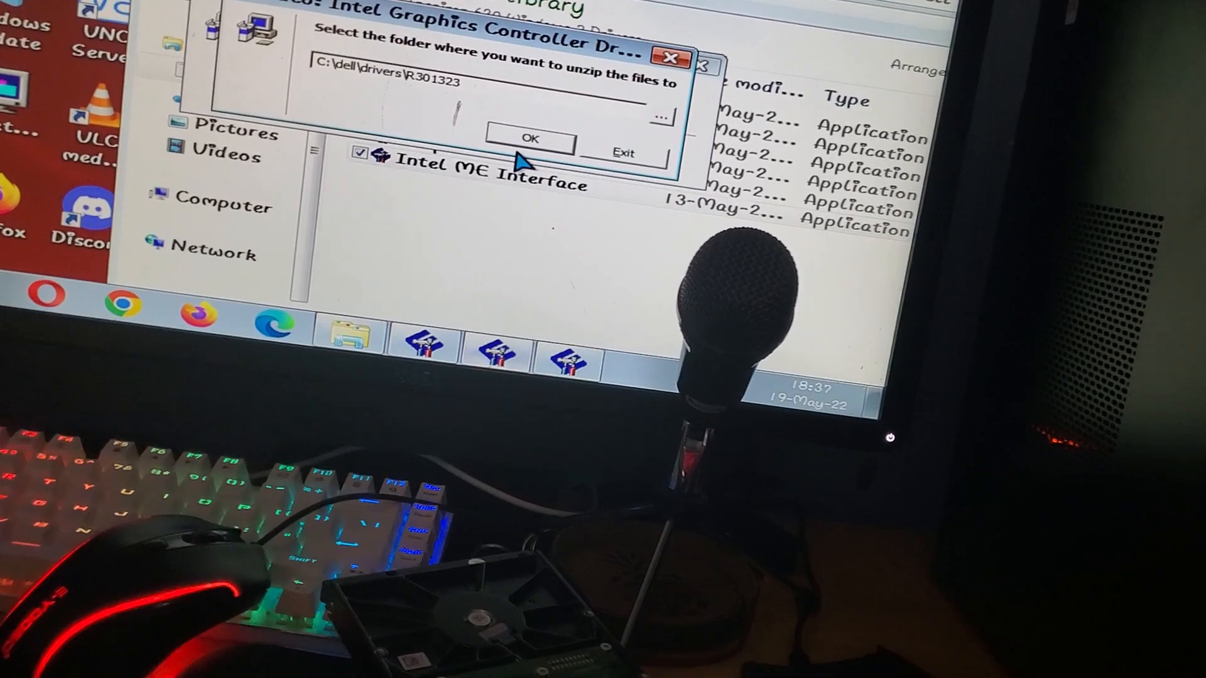
click(527, 137)
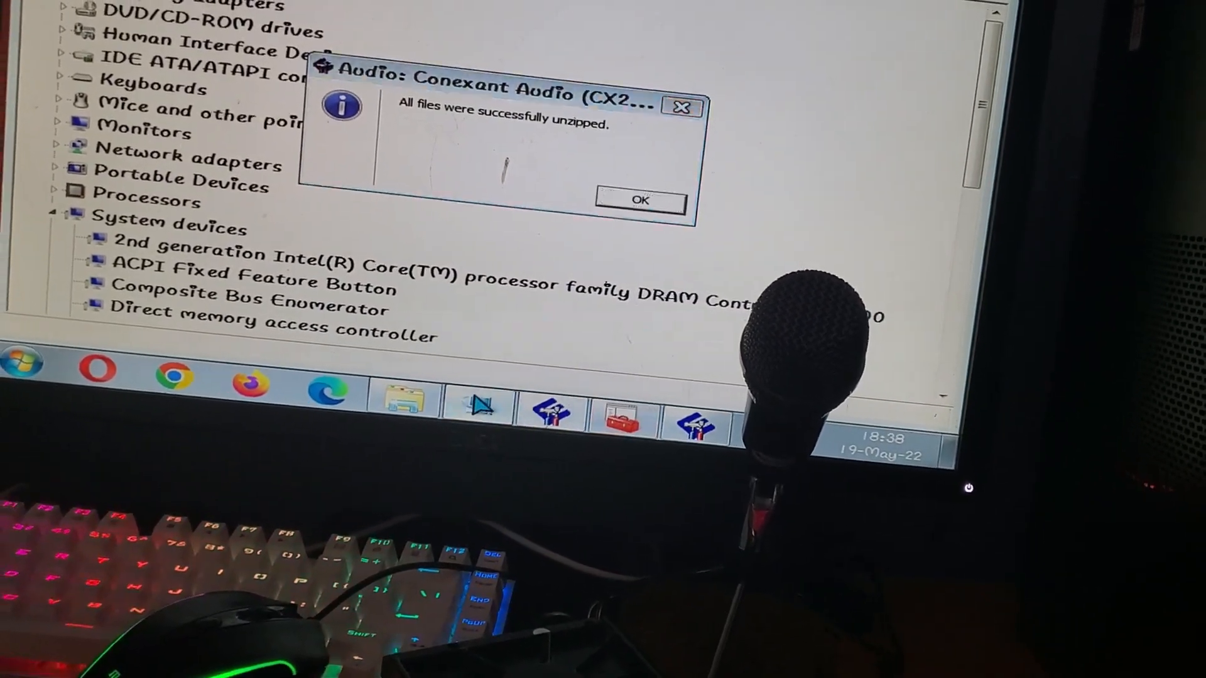
Acknowledge that the audio files were successfully unzipped
click(639, 200)
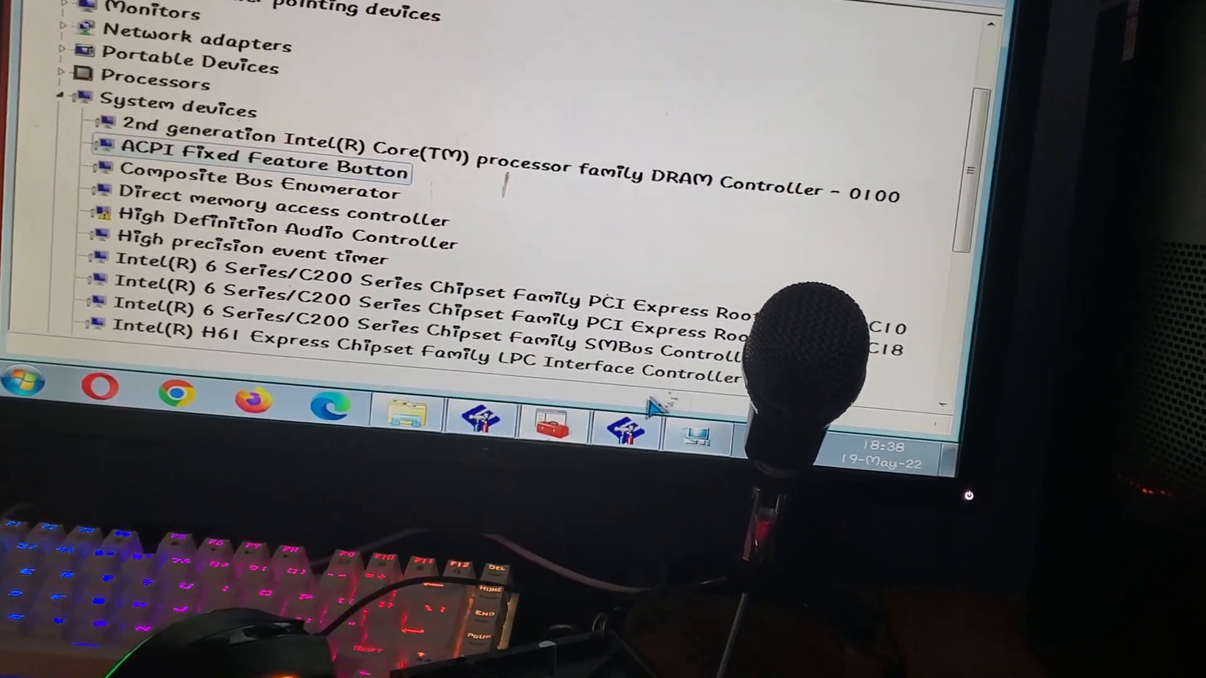
scroll(down, 3)
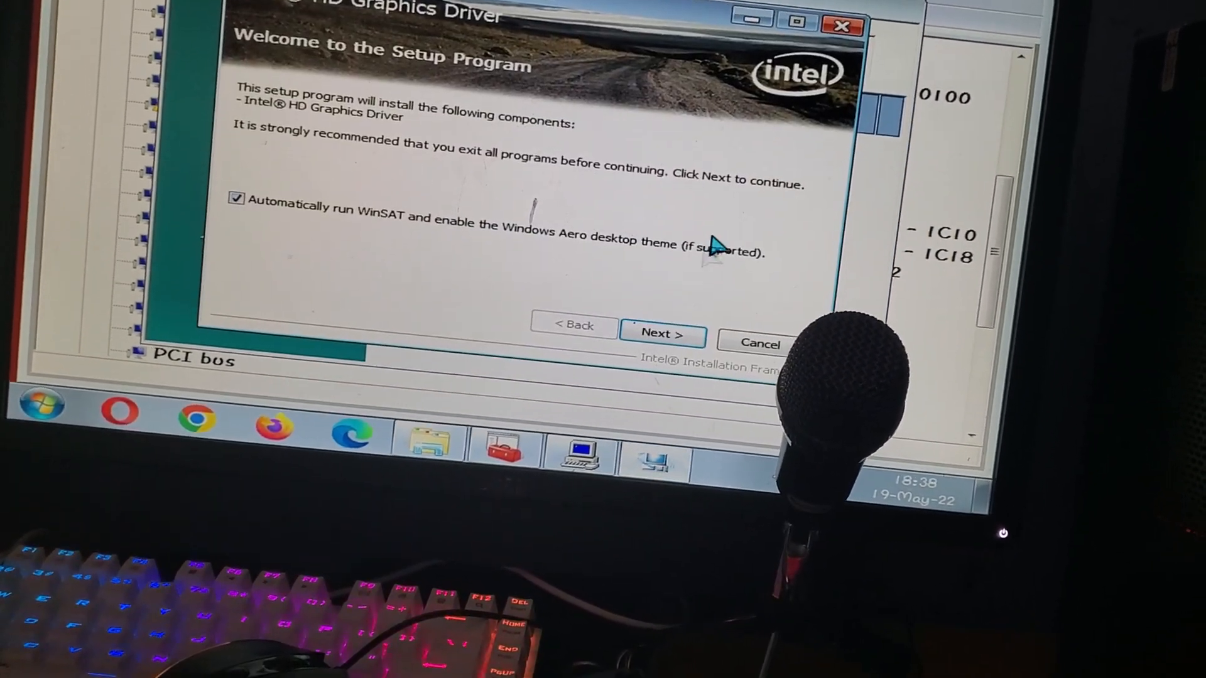
Dismiss the 'Could not find the device' driver installation failure
click(662, 333)
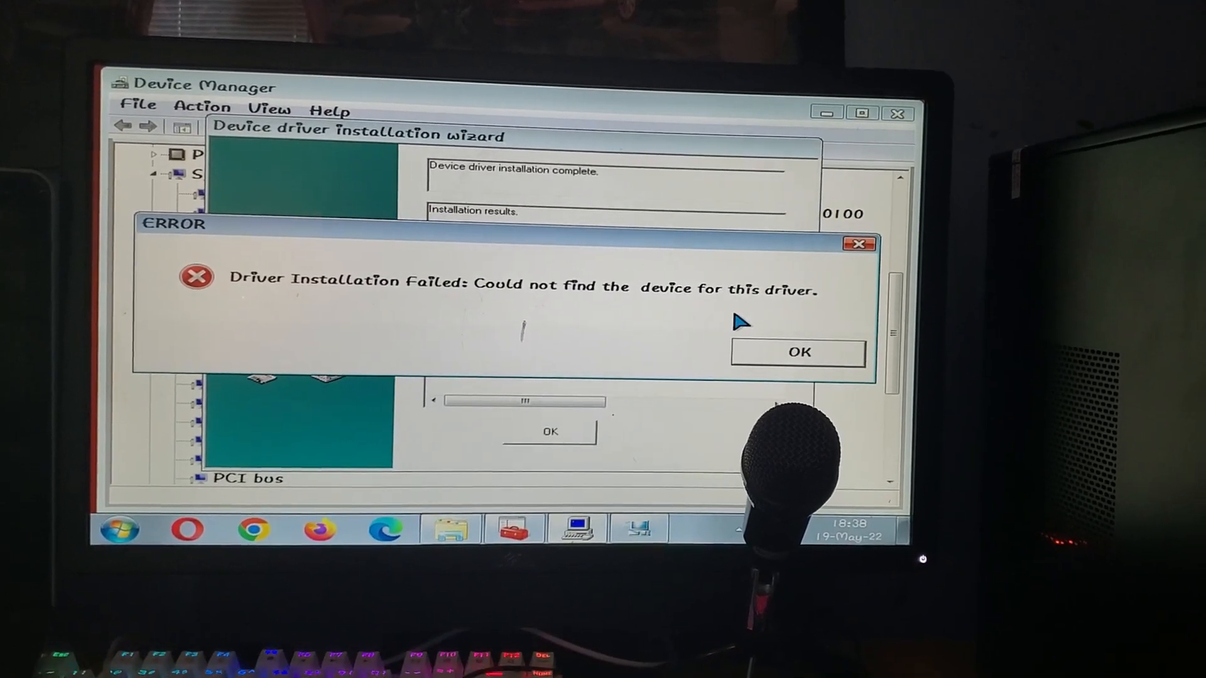
click(799, 352)
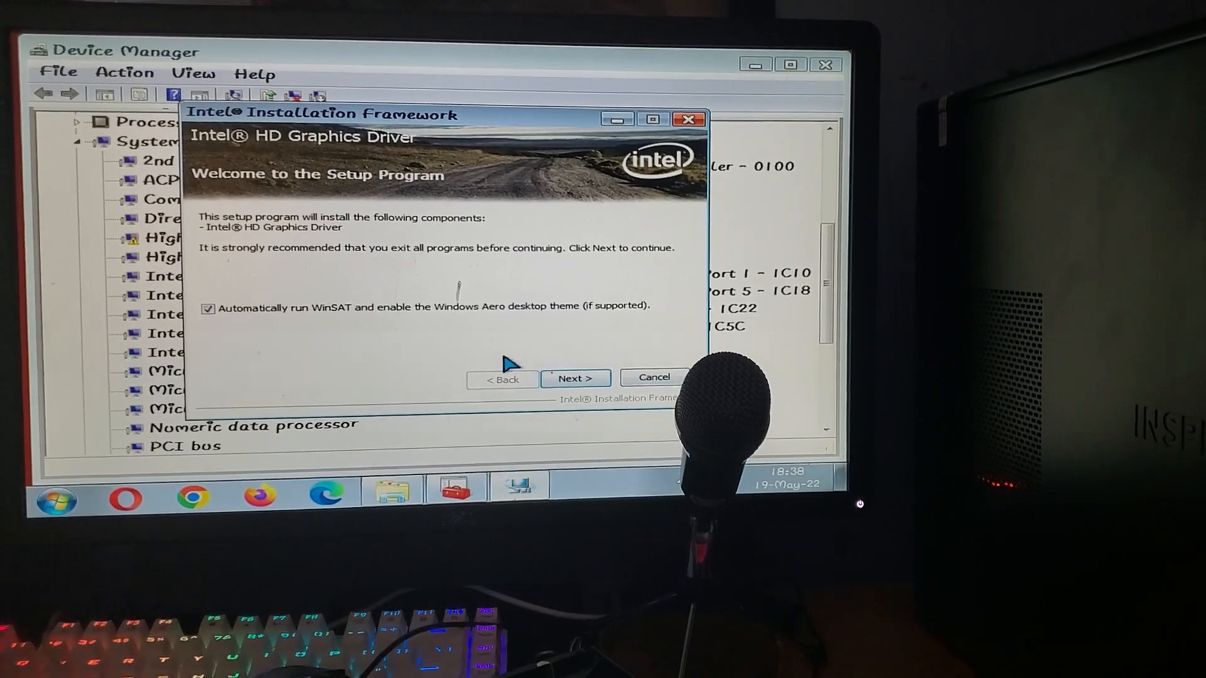
Install the Intel HD Graphics Driver from the welcome screen through to finish
click(574, 378)
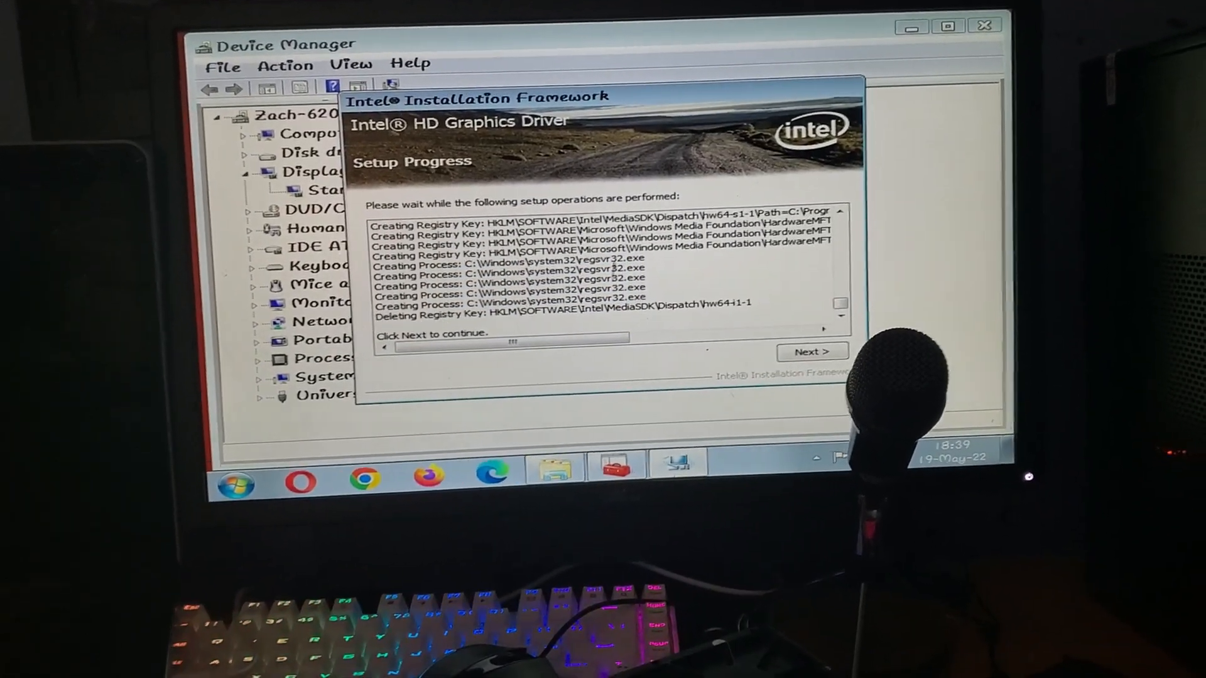
click(812, 352)
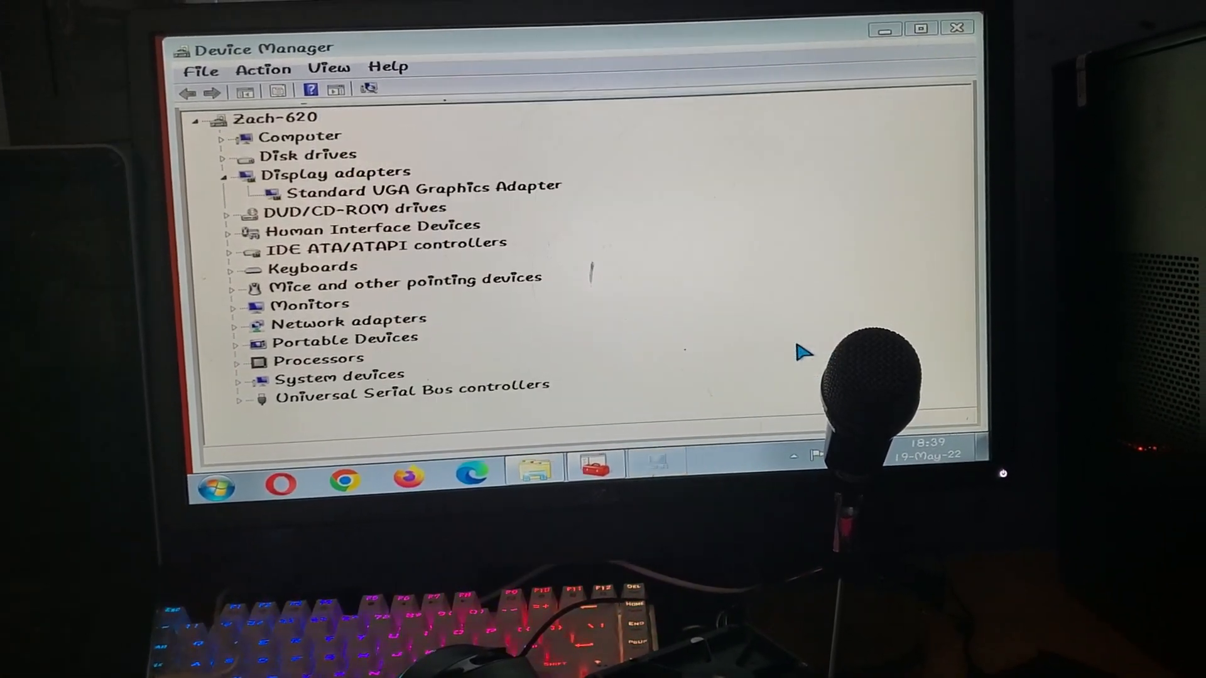